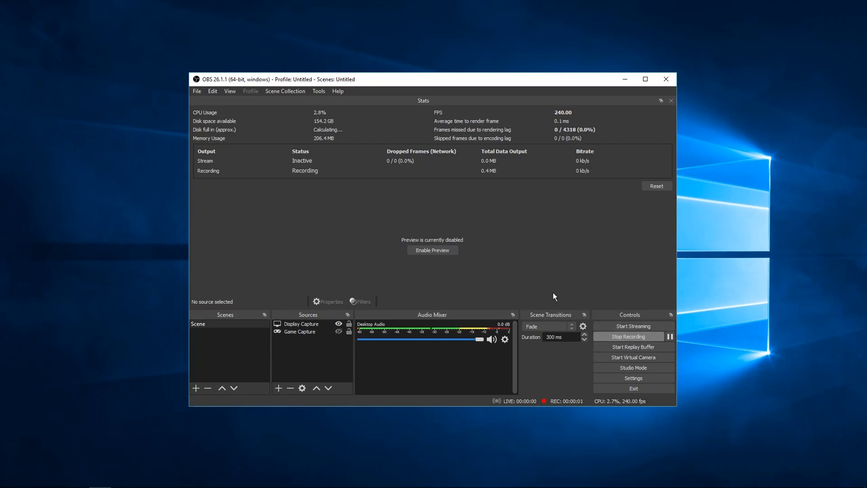
pyautogui.moveTo(526, 309)
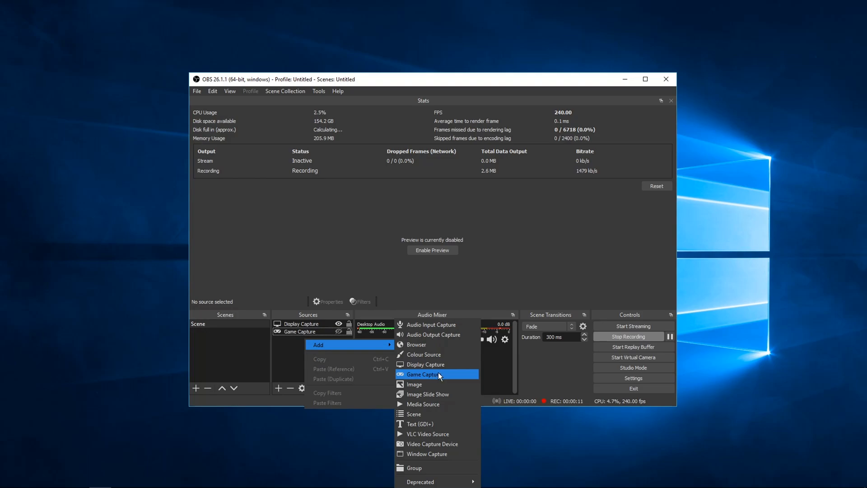
# Add a new Game Capture 2 source to the OBS scene.
pyautogui.click(422, 374)
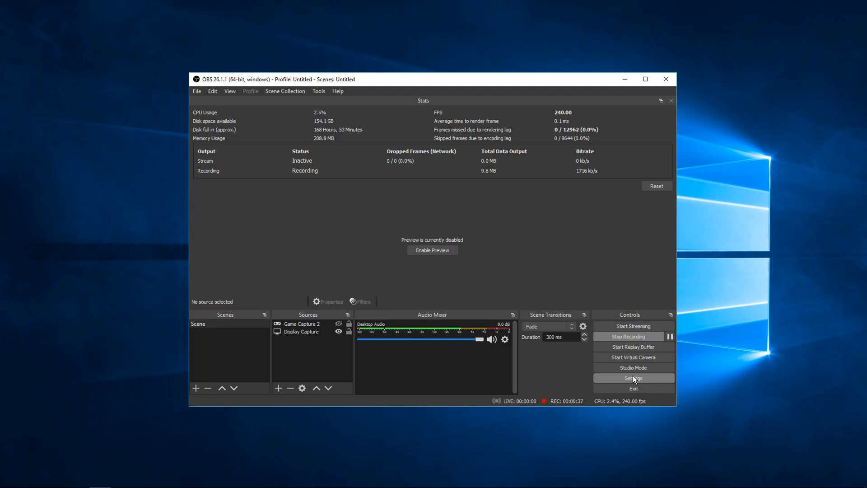
# Review the Output recording settings: NVENC encoder, CQP rate control, CQ level 20.
pyautogui.click(633, 378)
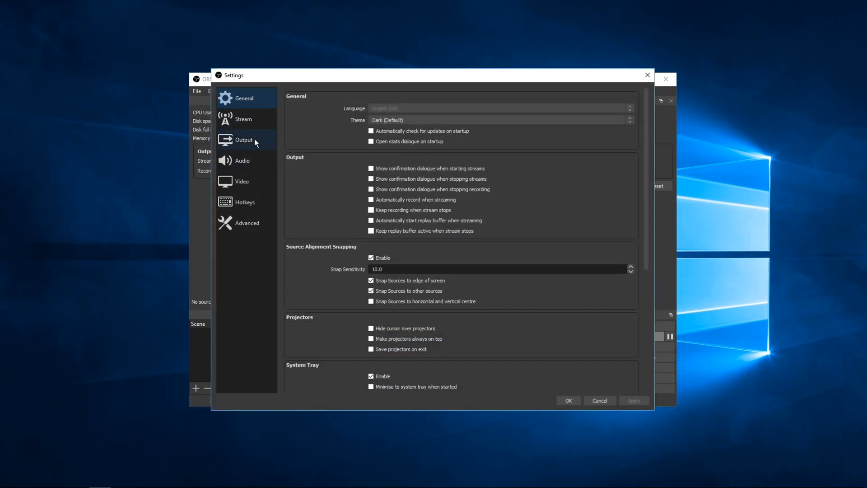
pyautogui.click(244, 139)
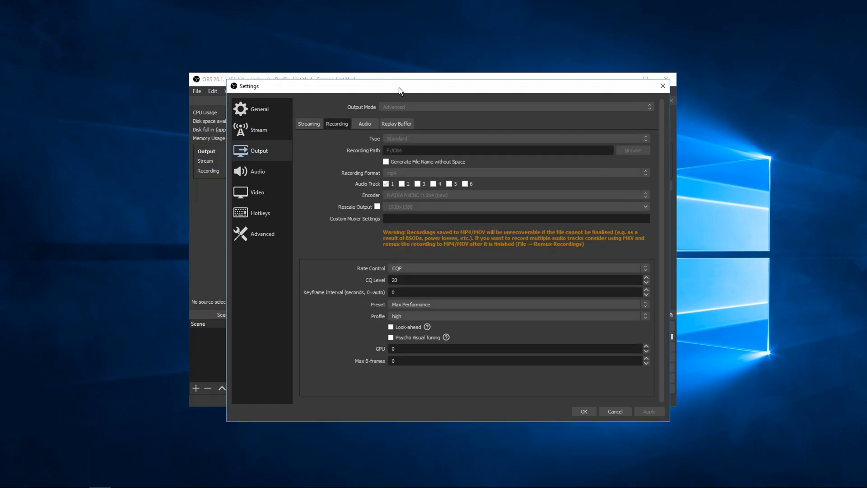
pyautogui.moveTo(426, 205)
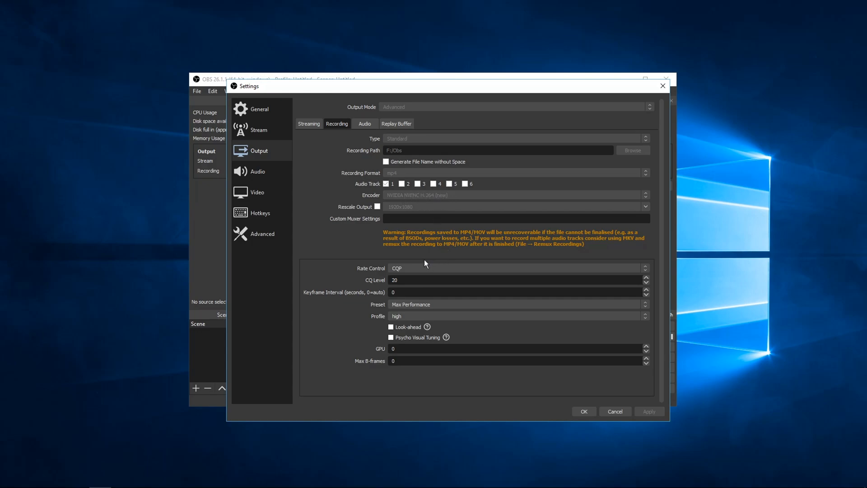
pyautogui.moveTo(416, 253)
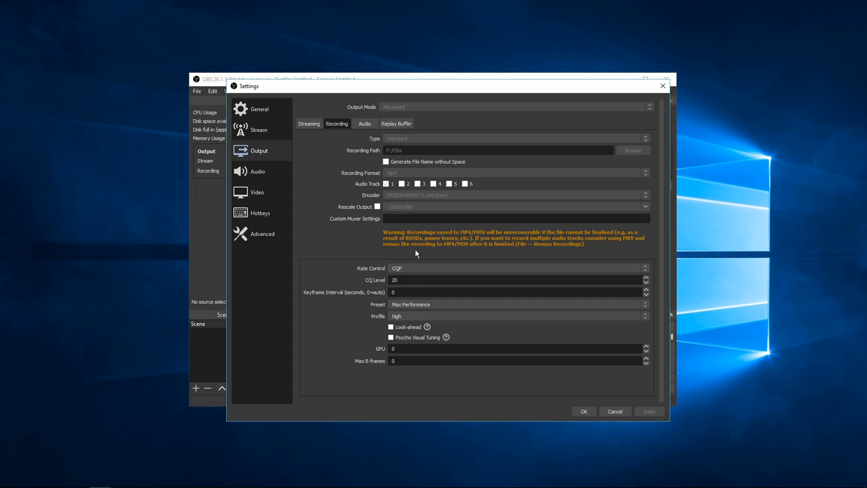
pyautogui.moveTo(417, 254)
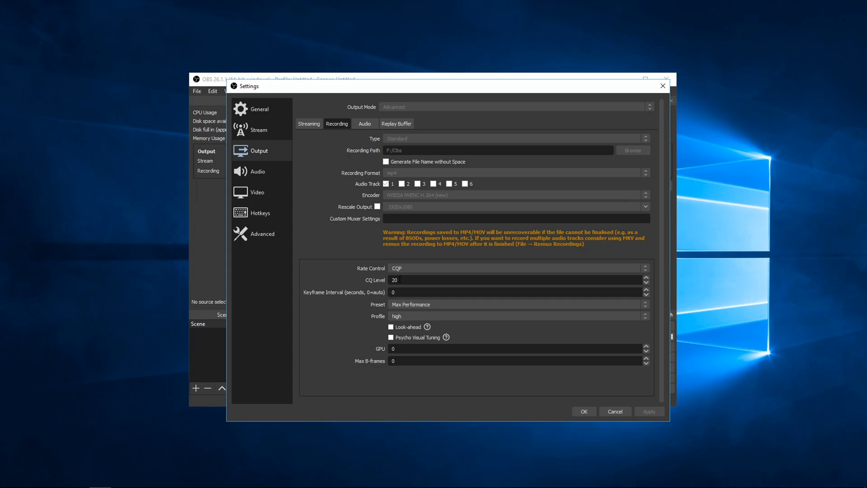
pyautogui.click(403, 280)
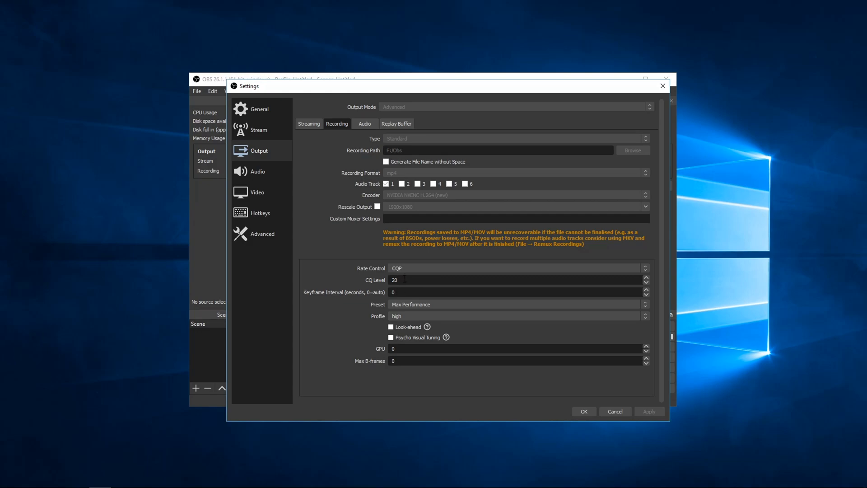
pyautogui.moveTo(608, 397)
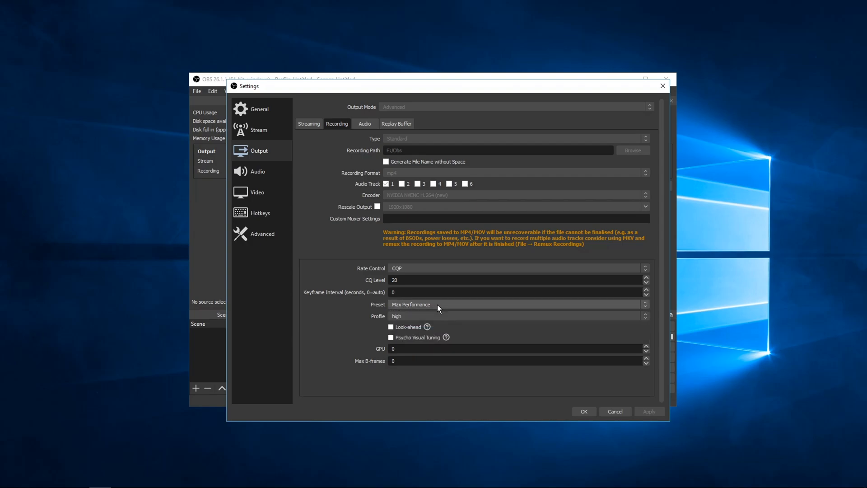
pyautogui.moveTo(435, 314)
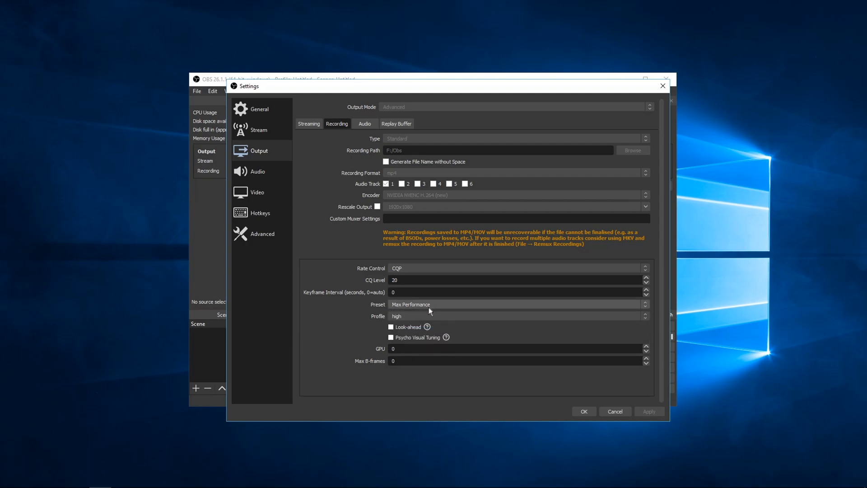
# Keep the encoder profile at high and move on to the Audio settings.
pyautogui.click(514, 316)
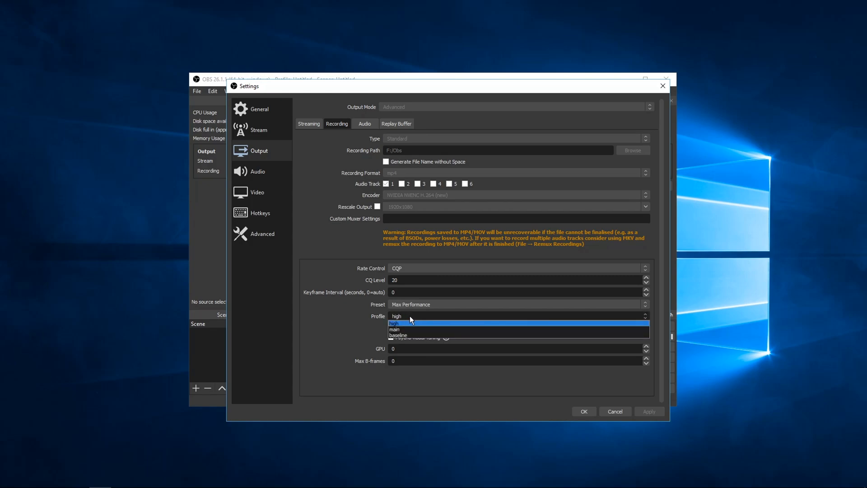
pyautogui.click(394, 324)
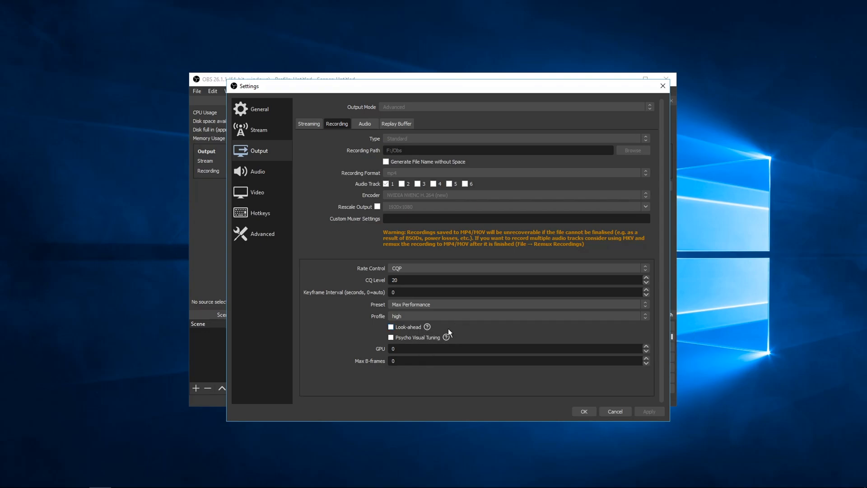
pyautogui.moveTo(445, 337)
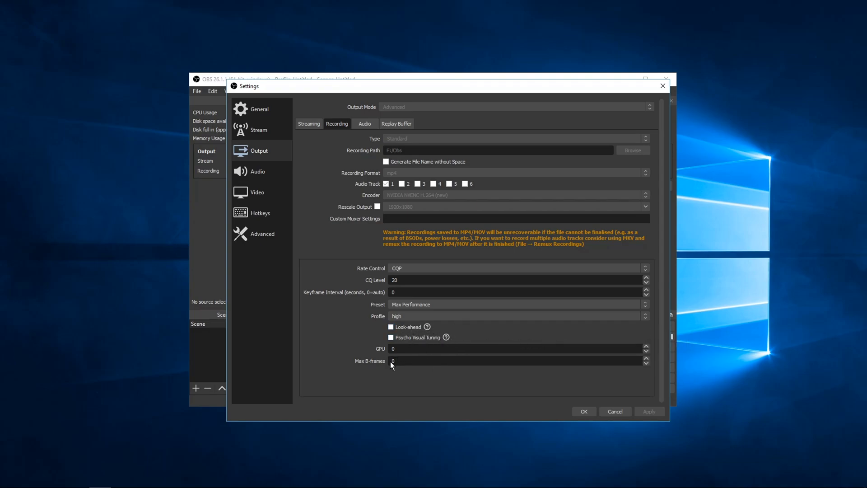
pyautogui.click(257, 171)
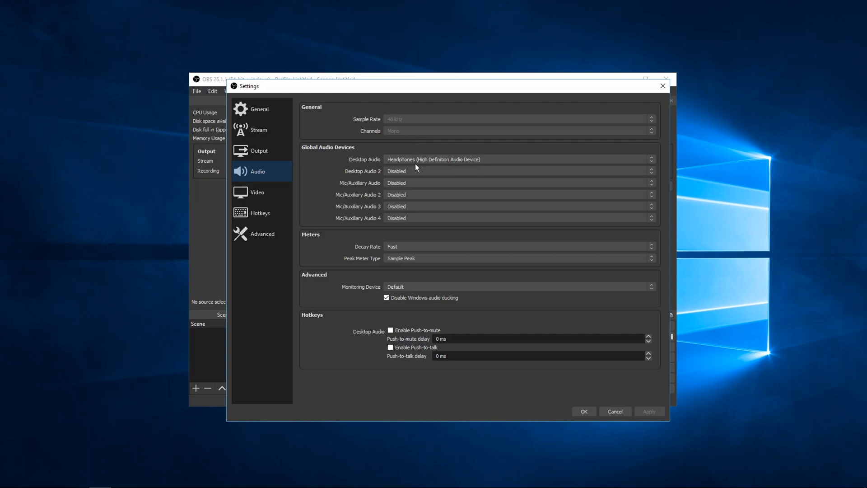
pyautogui.moveTo(385, 180)
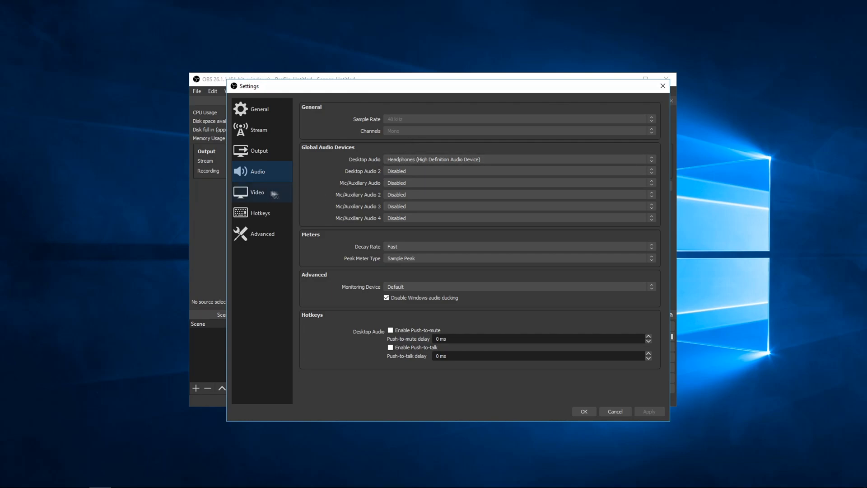
pyautogui.moveTo(262, 194)
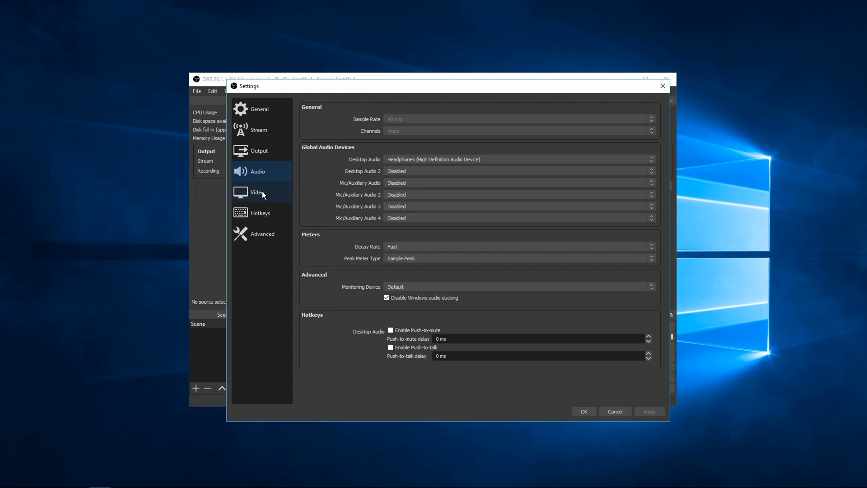
pyautogui.moveTo(274, 195)
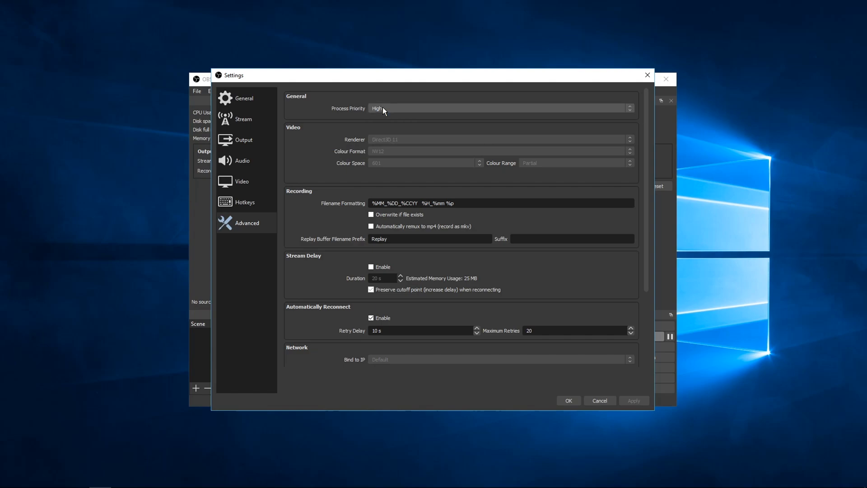
# Keep the Process Priority at High in the Advanced settings.
pyautogui.click(499, 108)
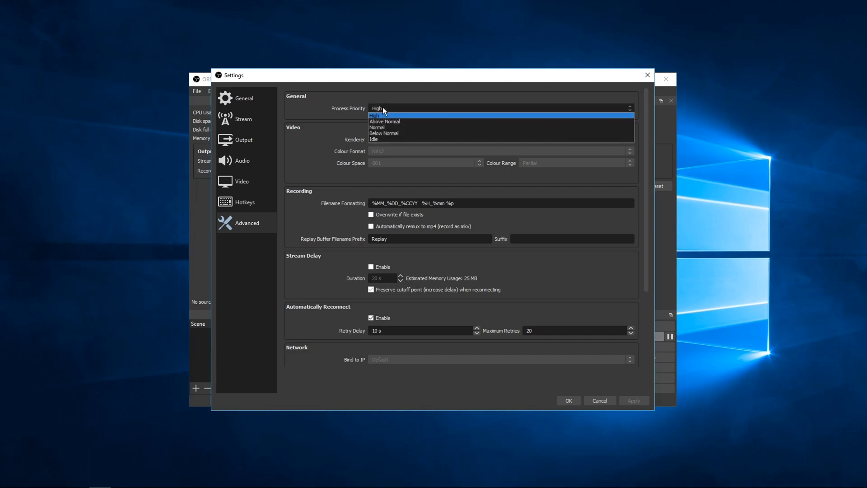
pyautogui.click(377, 115)
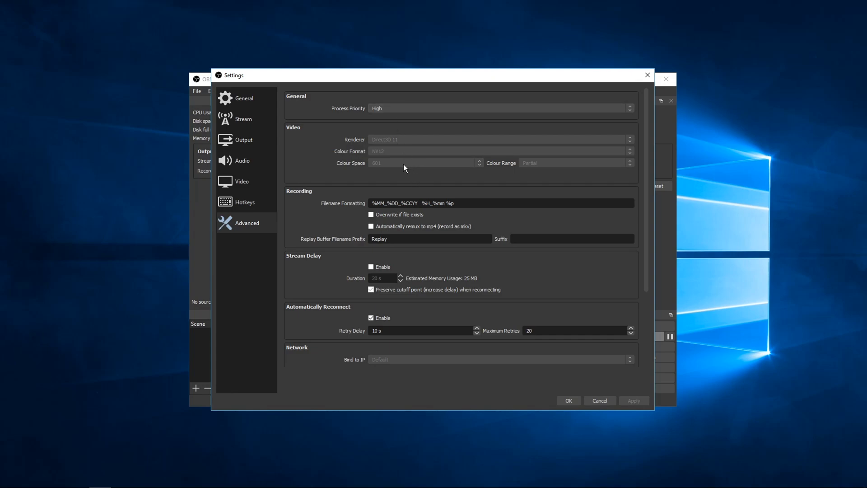
pyautogui.moveTo(439, 164)
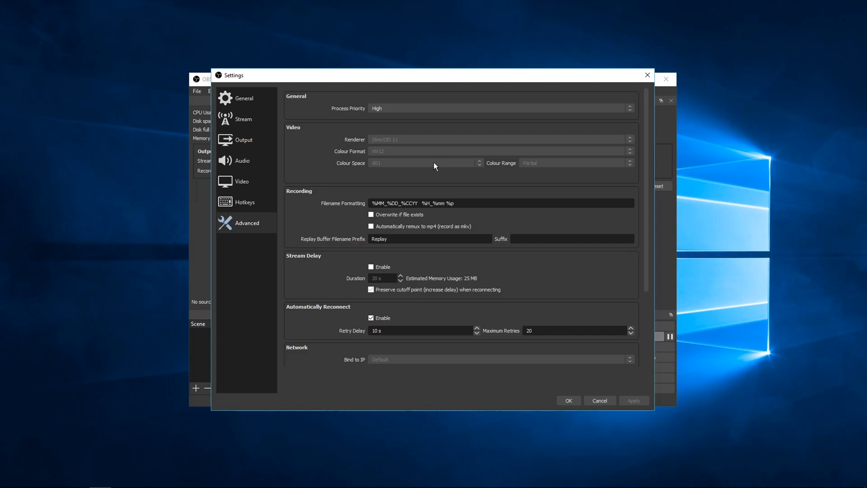
pyautogui.moveTo(433, 169)
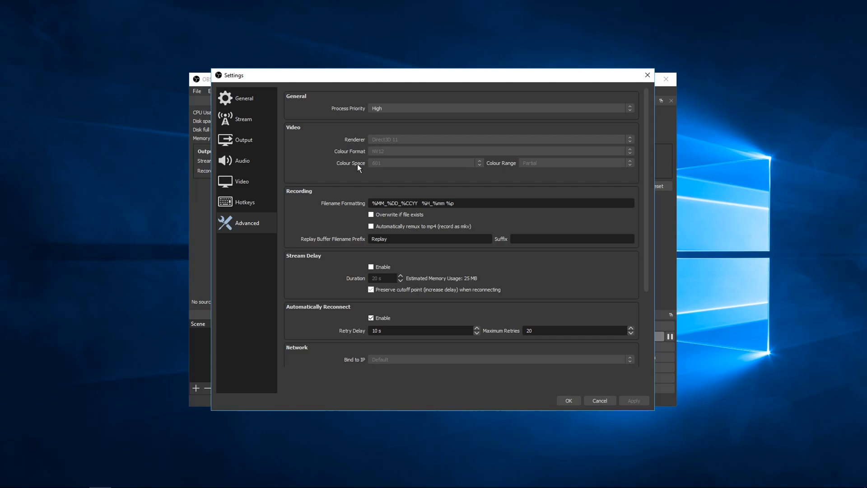
pyautogui.click(241, 181)
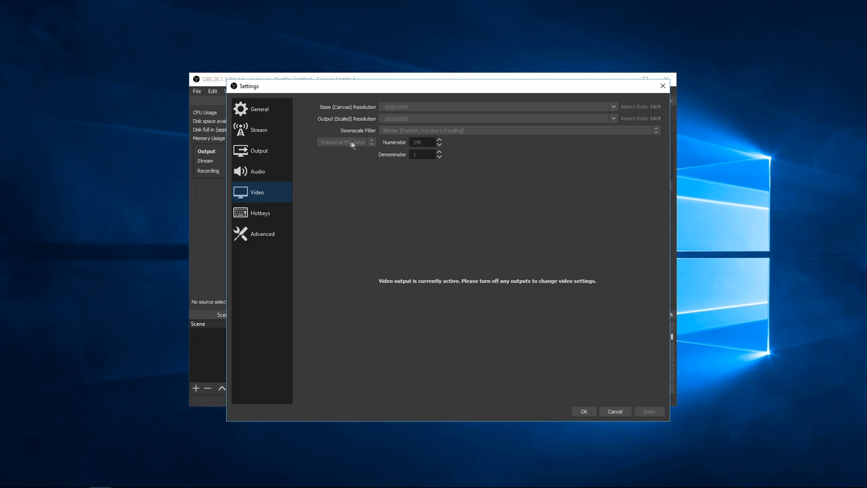
pyautogui.moveTo(385, 149)
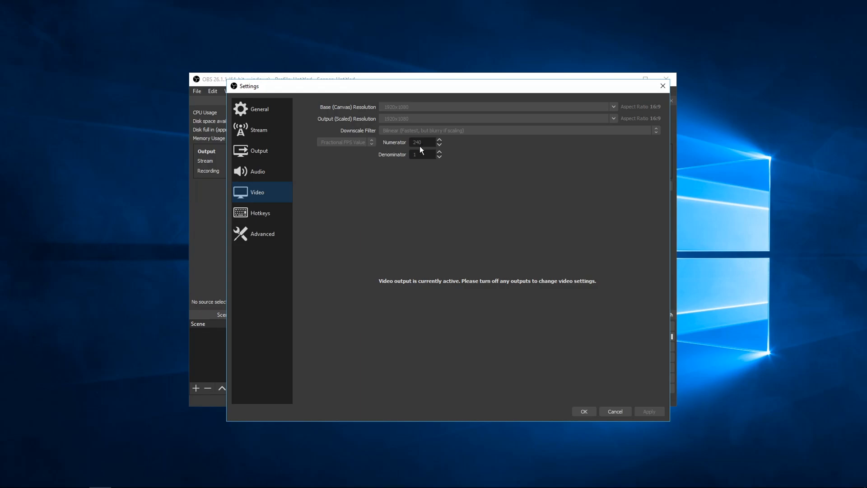
pyautogui.moveTo(420, 151)
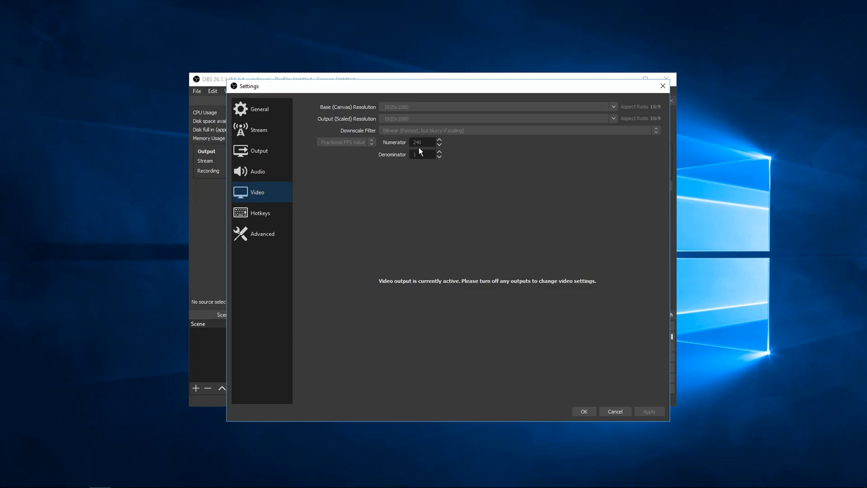
pyautogui.moveTo(422, 149)
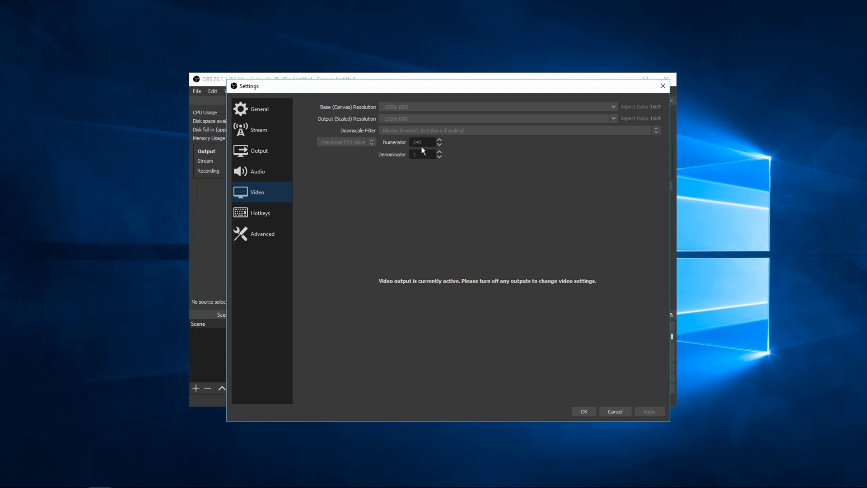
pyautogui.moveTo(425, 148)
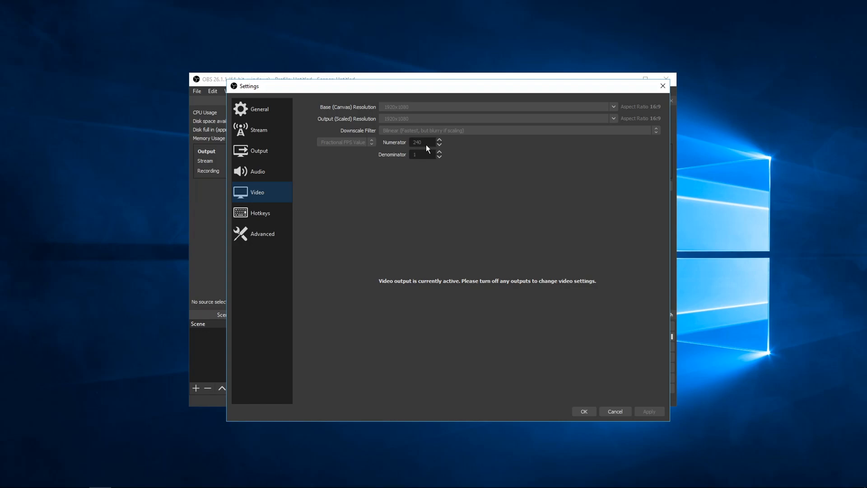
pyautogui.moveTo(423, 152)
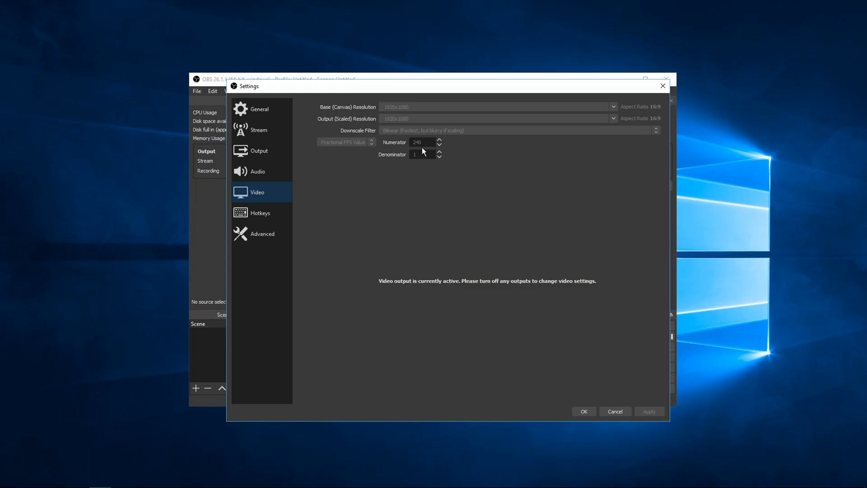
pyautogui.moveTo(420, 459)
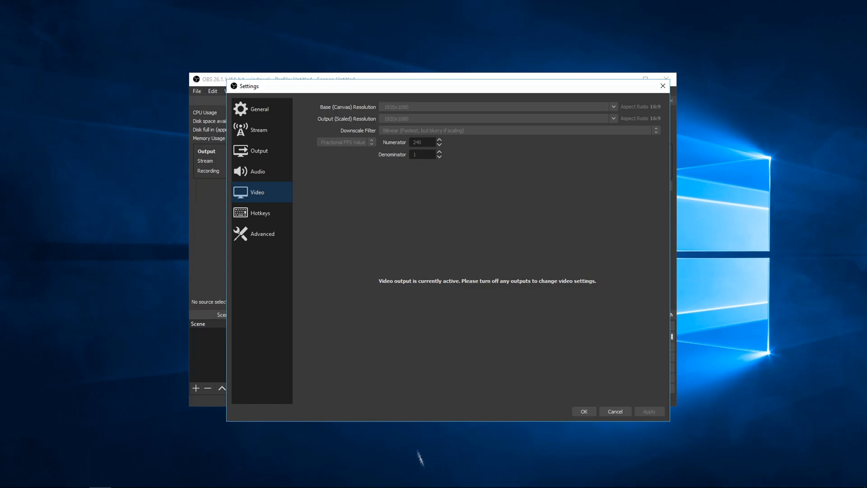
pyautogui.moveTo(436, 455)
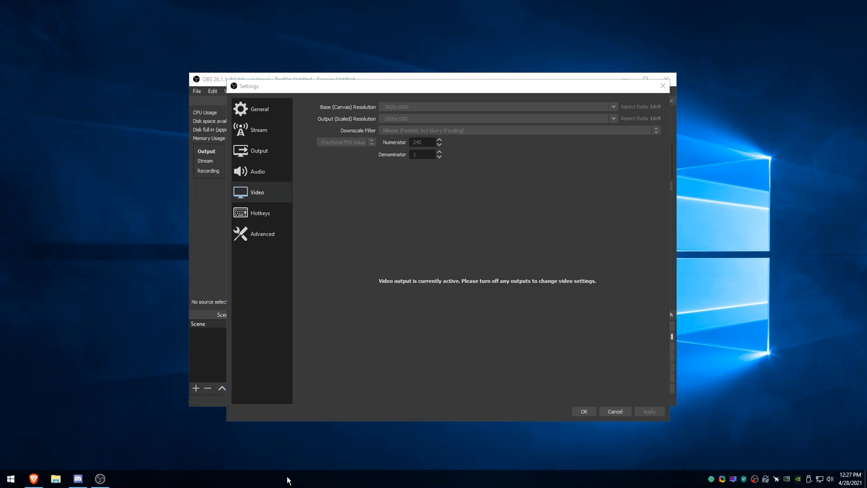
pyautogui.moveTo(346, 438)
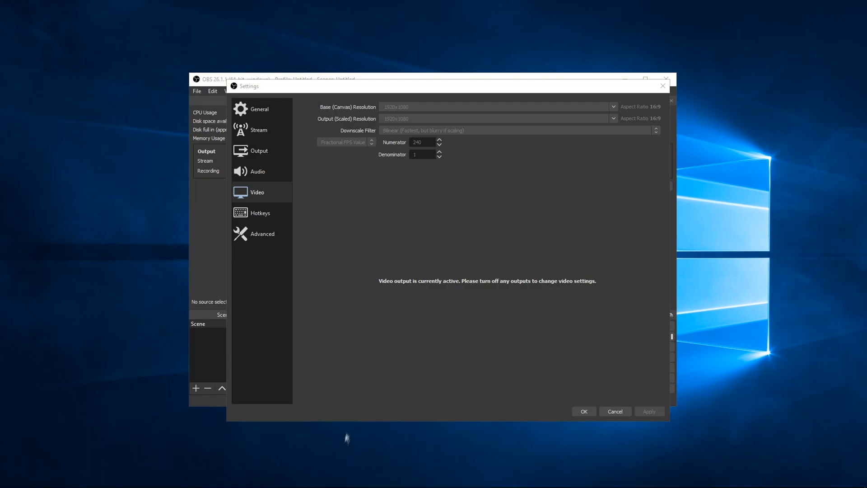
pyautogui.moveTo(235, 449)
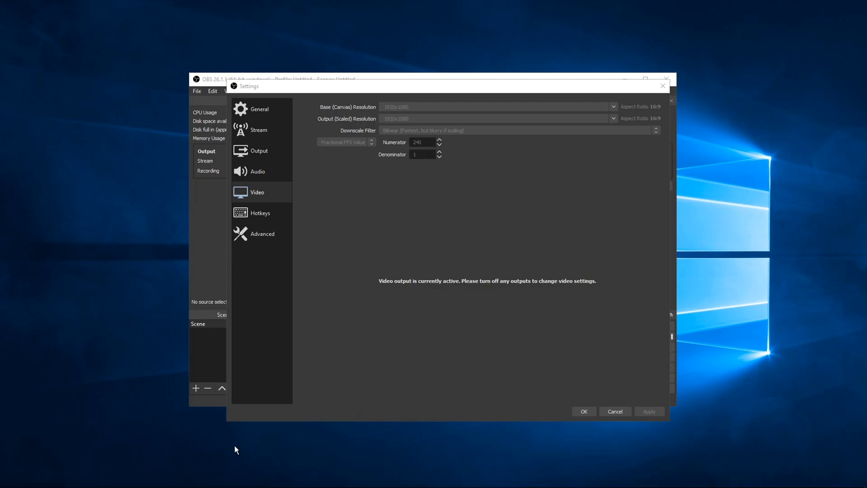
pyautogui.moveTo(245, 446)
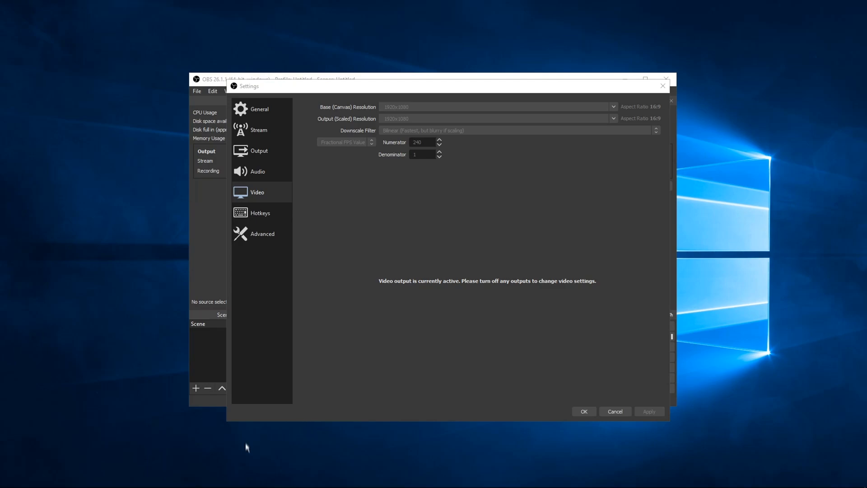
pyautogui.moveTo(280, 437)
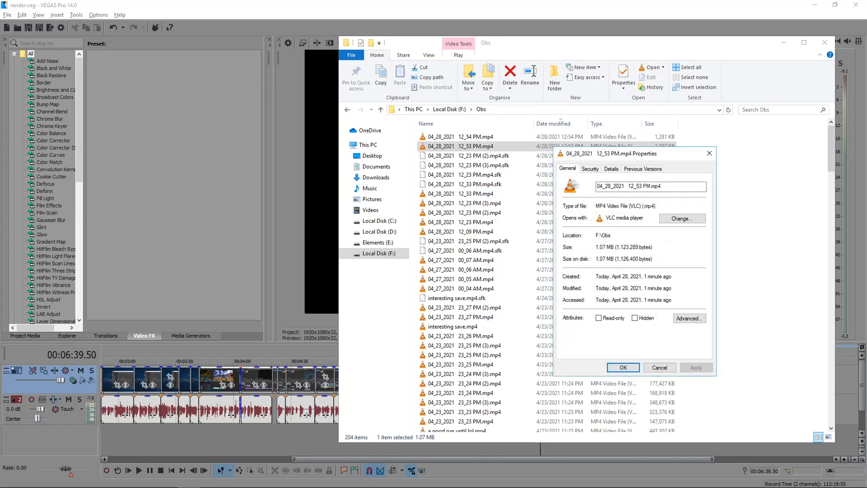
# Check the clip's details show 1920x1080 at 360 fps, close Properties, and select a newer recording.
pyautogui.click(612, 169)
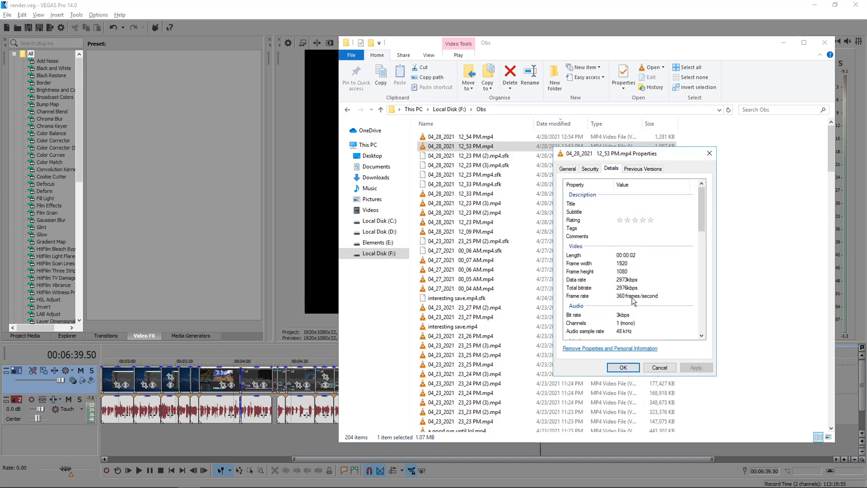
pyautogui.click(622, 367)
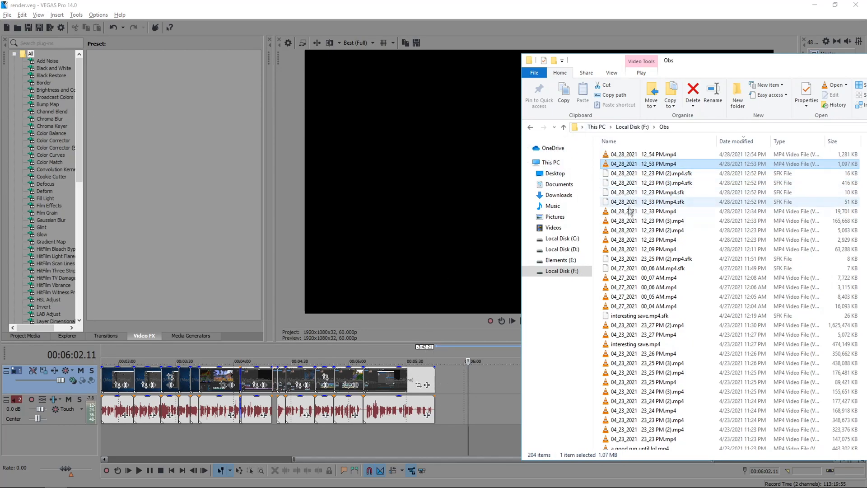
pyautogui.click(658, 211)
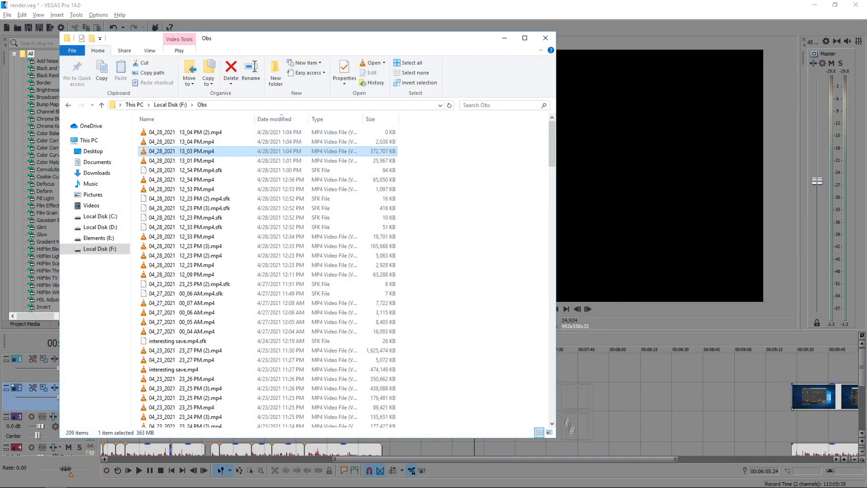
pyautogui.moveTo(573, 399)
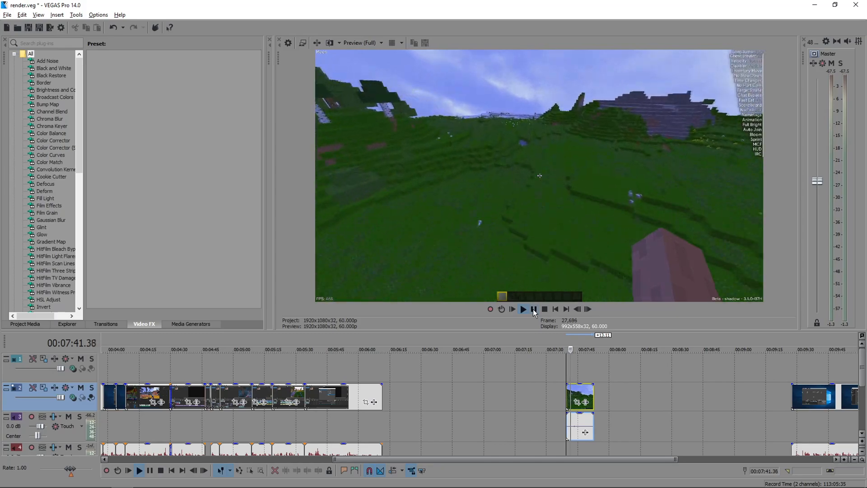
# Play the short Minecraft clip in the preview and pause it.
pyautogui.click(534, 309)
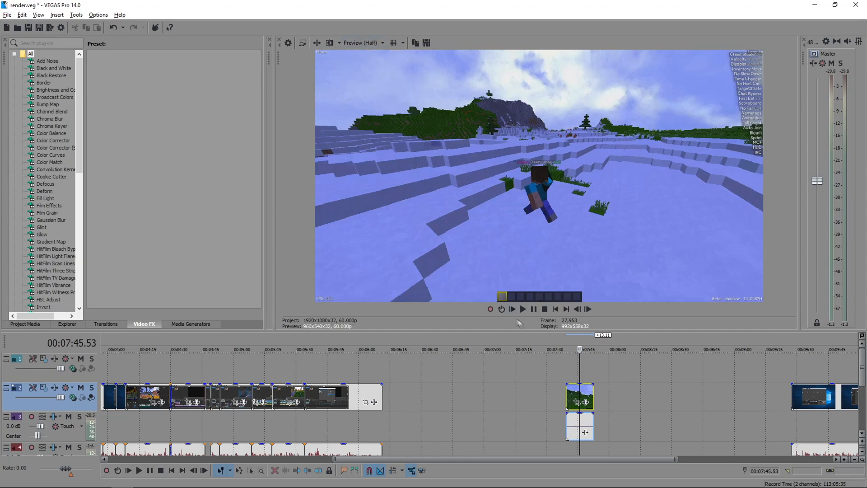
pyautogui.click(510, 309)
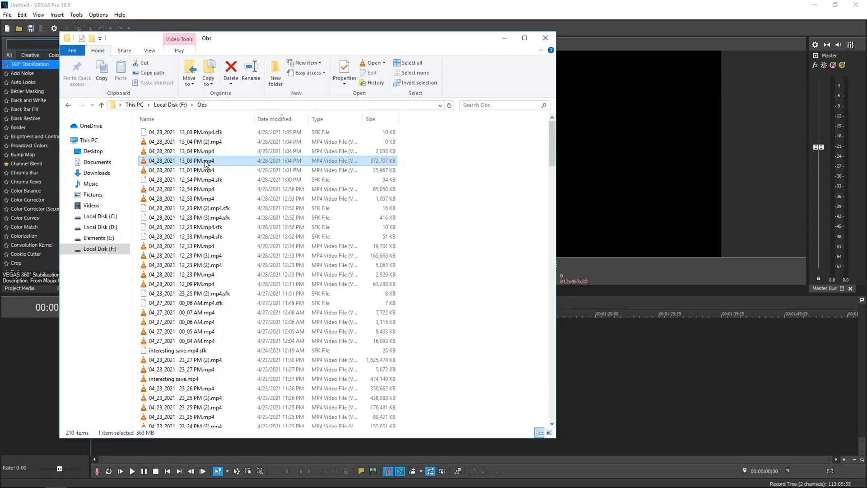
# Drop the 13_03 PM recording onto the VEGAS 18 timeline and change the preview quality.
pyautogui.moveTo(191, 161); pyautogui.dragTo(617, 337)
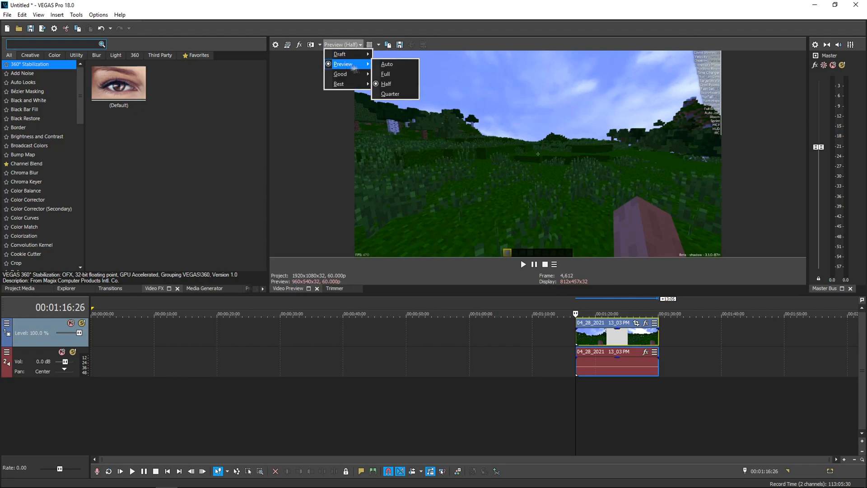
pyautogui.click(523, 264)
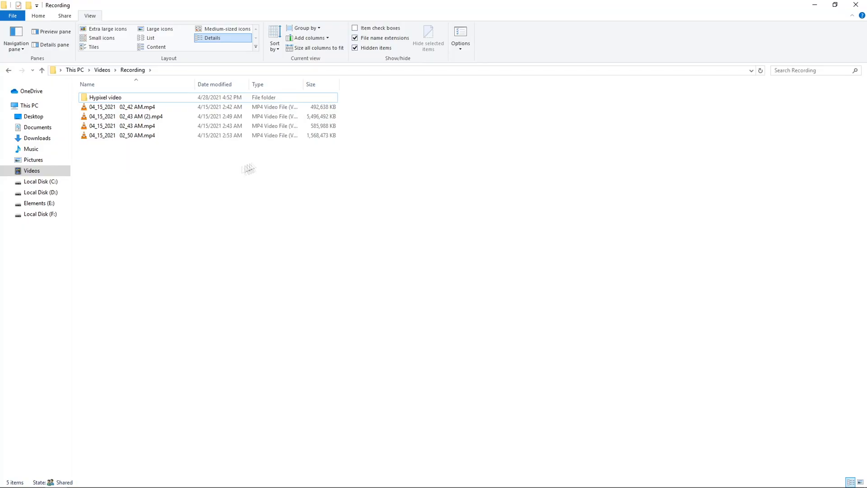
pyautogui.moveTo(138, 167)
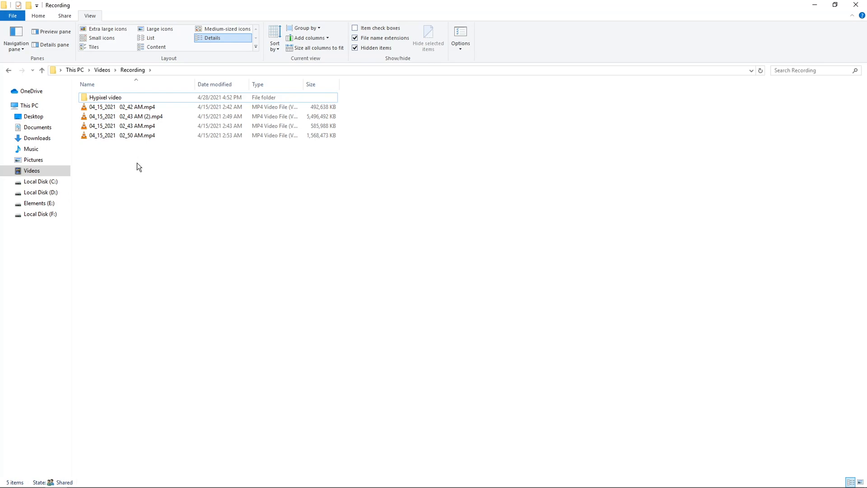
pyautogui.moveTo(105, 97)
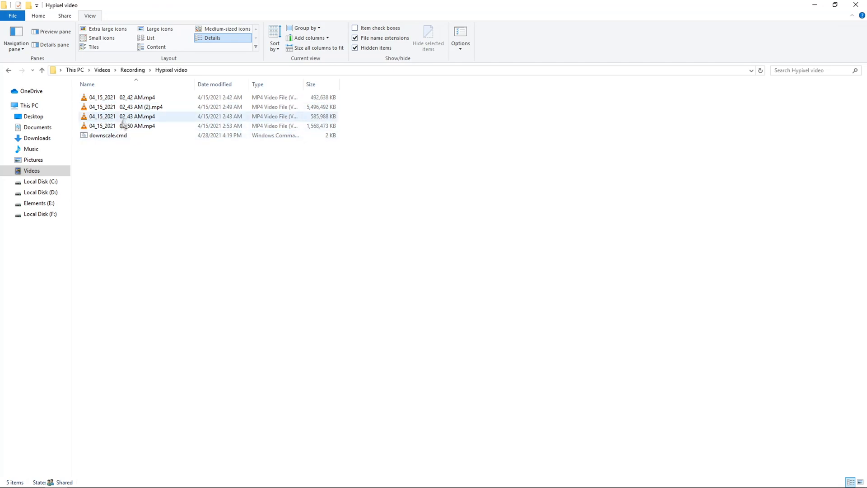
# Select recordings in the Hypixel video folder, then clear the selection.
pyautogui.click(136, 107)
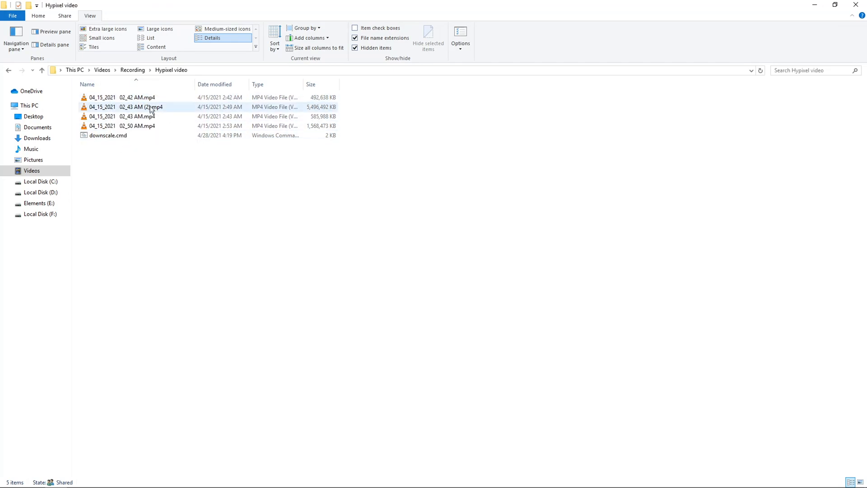
pyautogui.click(151, 174)
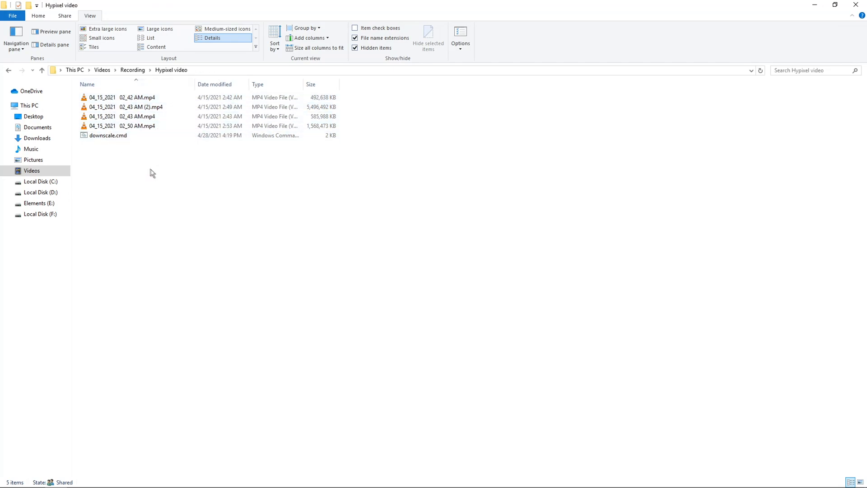
pyautogui.moveTo(169, 370)
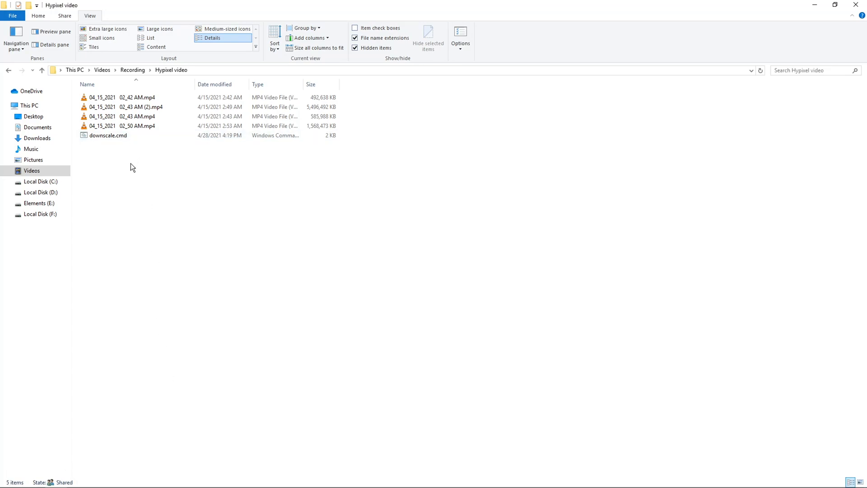
pyautogui.click(31, 171)
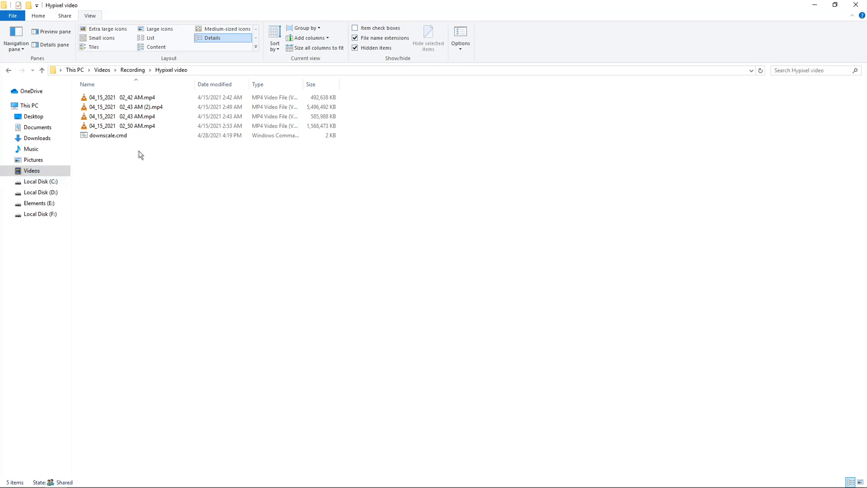
# Paste the copied Downscaled folder into Hypixel video and open it.
pyautogui.rightClick(107, 141)
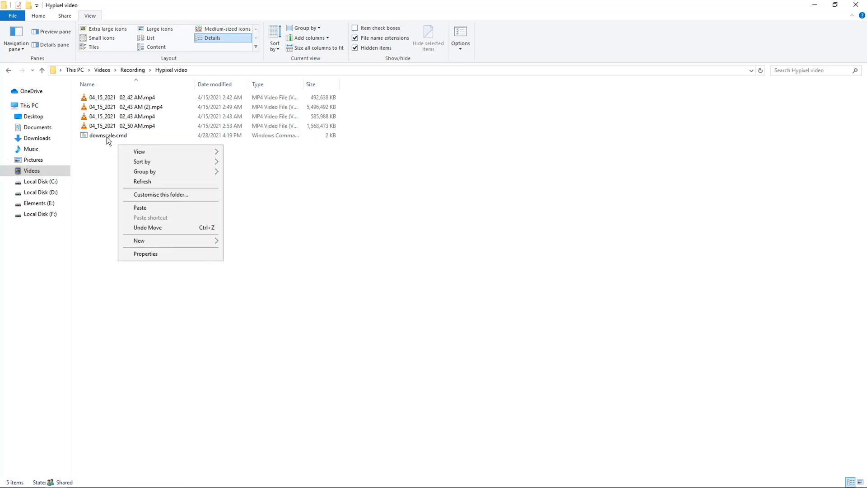
pyautogui.moveTo(145, 210)
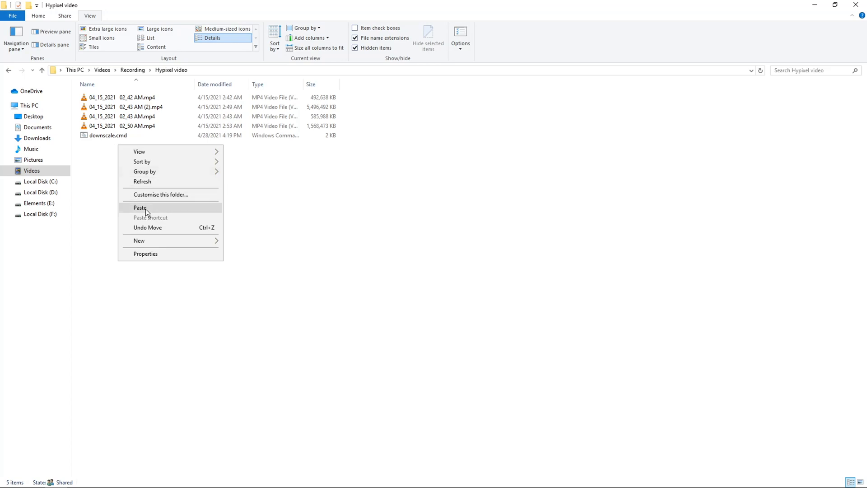
pyautogui.click(140, 208)
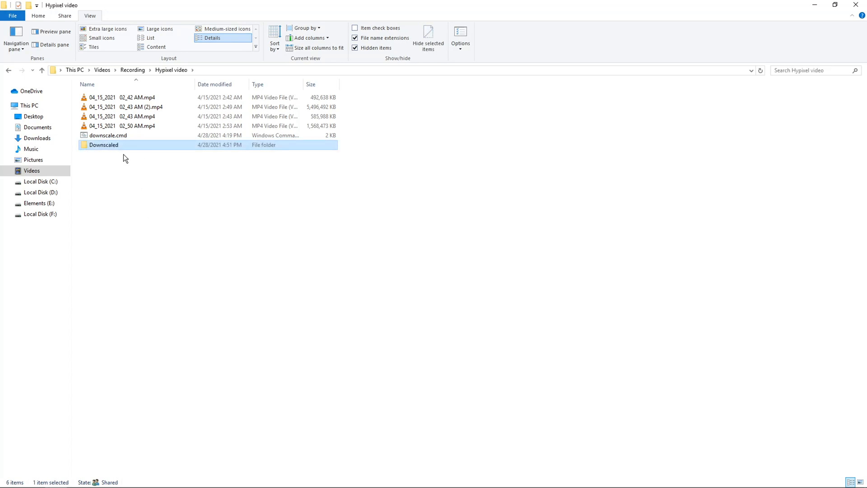
pyautogui.doubleClick(103, 145)
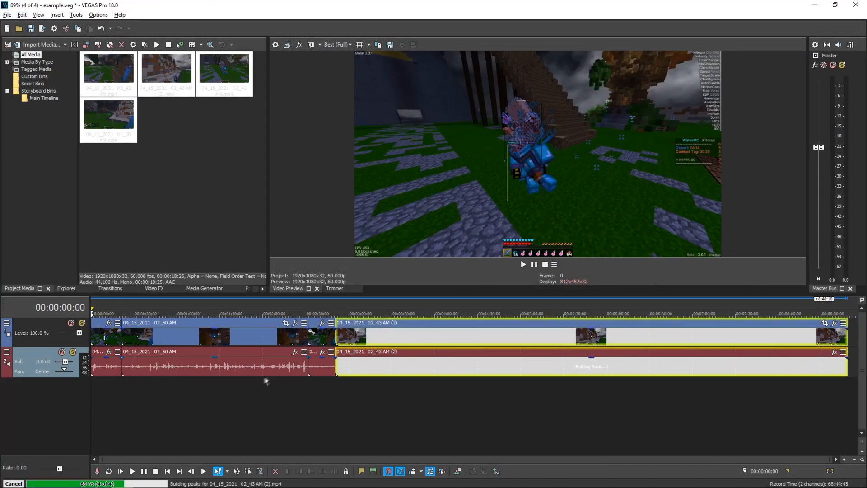
# Close the edited project built from the downscaled clips.
pyautogui.click(522, 264)
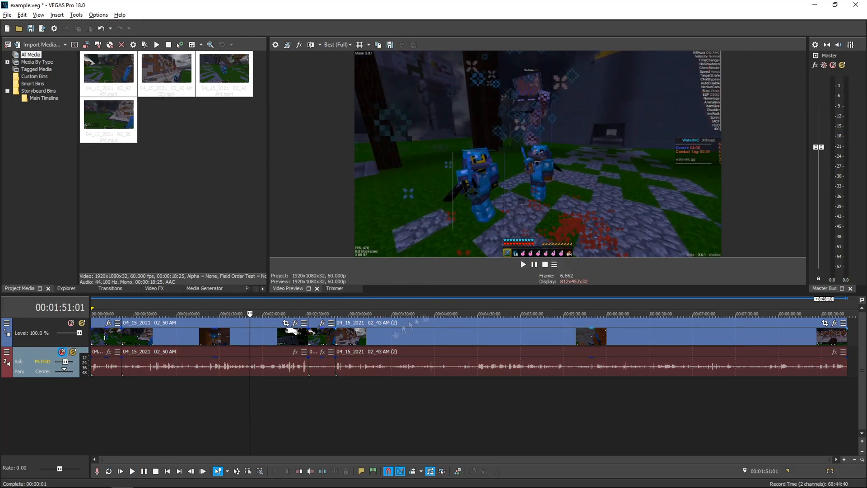
pyautogui.click(522, 264)
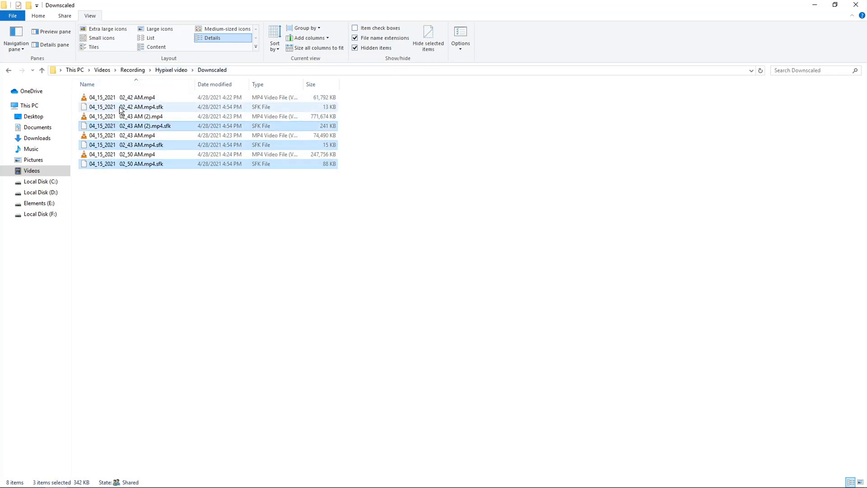
# Remove the leftover .sfk files, overwrite the downscaled MP4s with the originals, and launch VEGAS Pro 18.
pyautogui.click(427, 41)
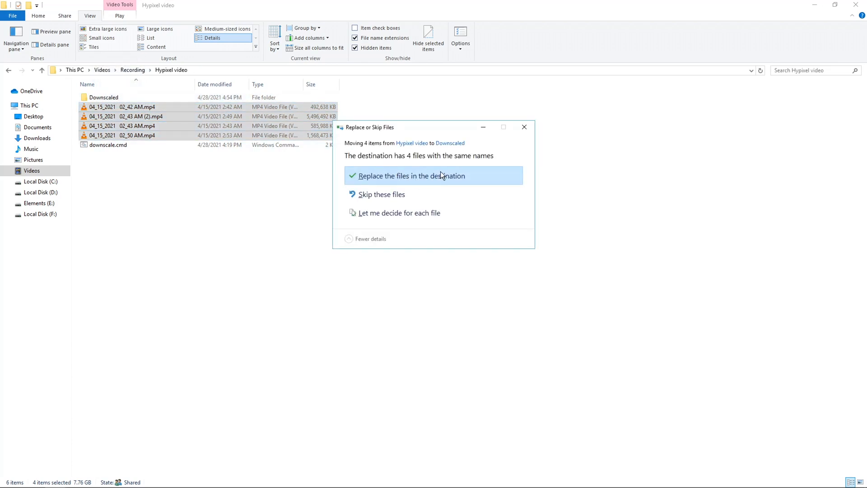
pyautogui.click(412, 176)
pyautogui.write('vegas')
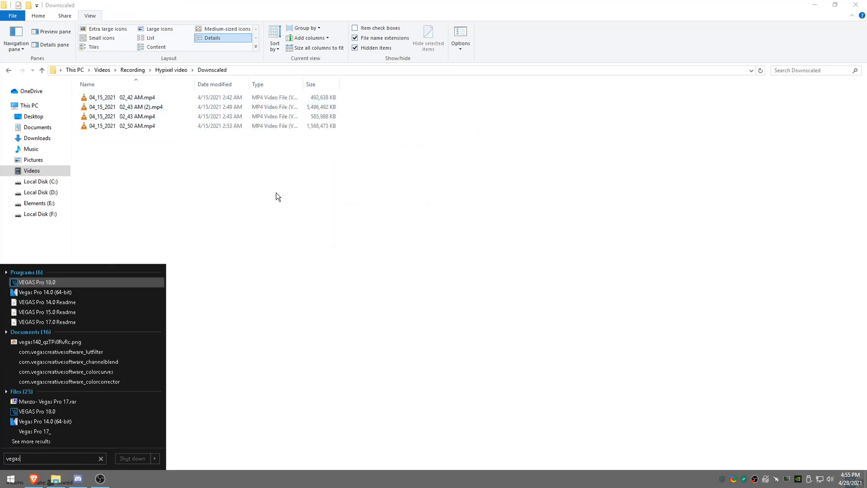
pyautogui.click(36, 282)
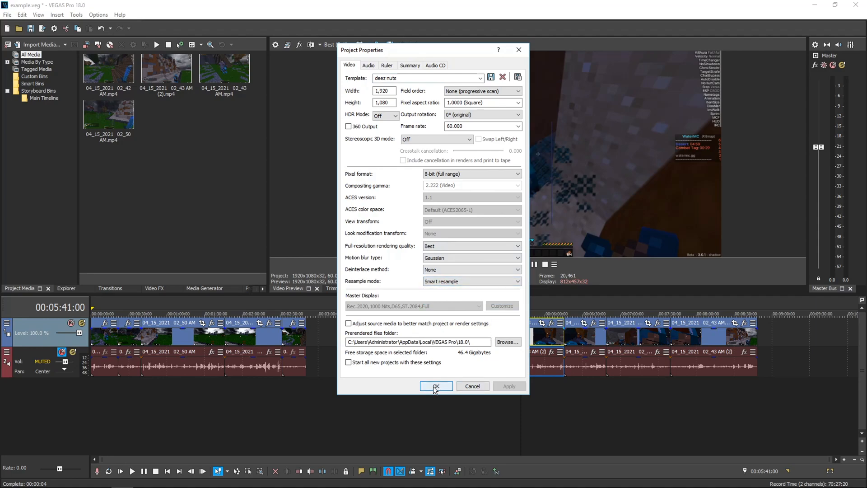
# Confirm the 1920x1080, 60 fps project properties and place the playhead on the timeline near 7:17.
pyautogui.click(436, 386)
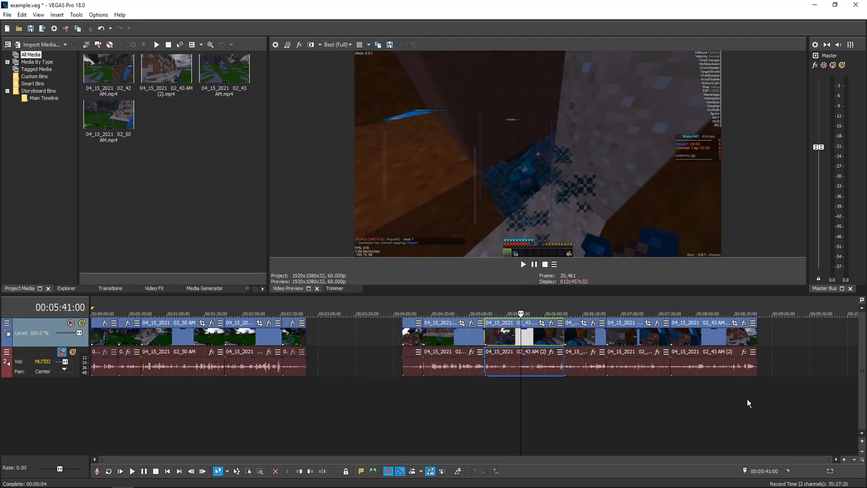
pyautogui.click(642, 313)
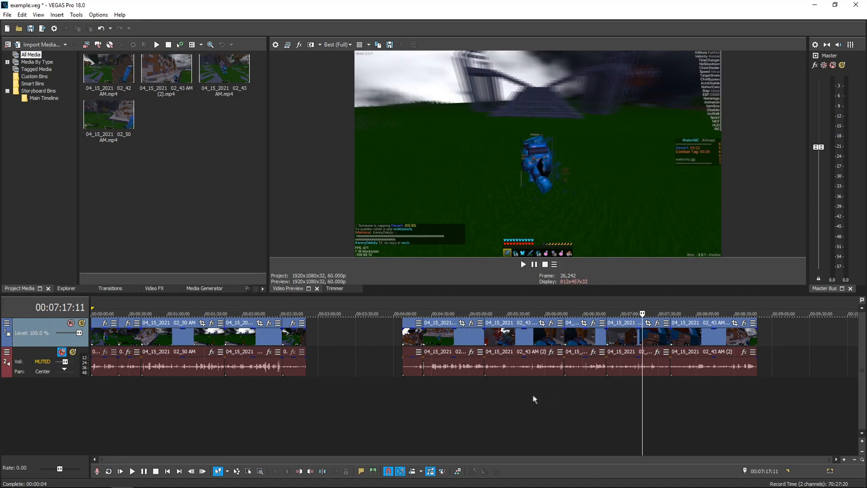
pyautogui.click(410, 313)
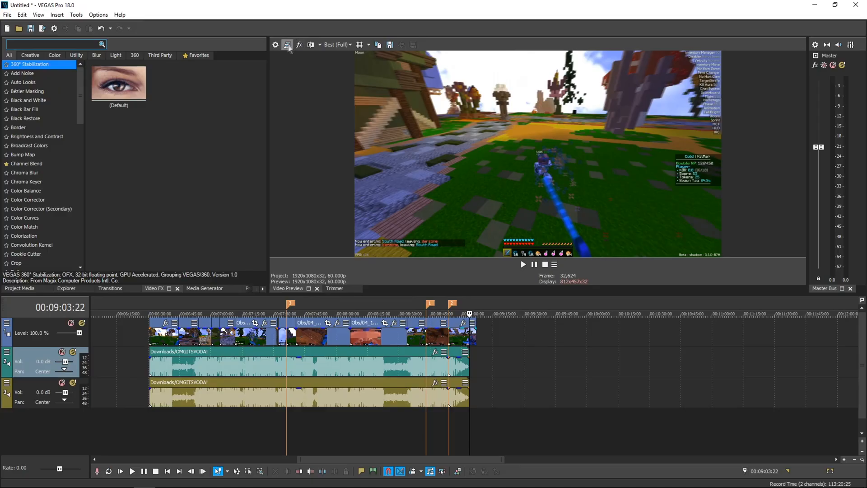
pyautogui.click(275, 45)
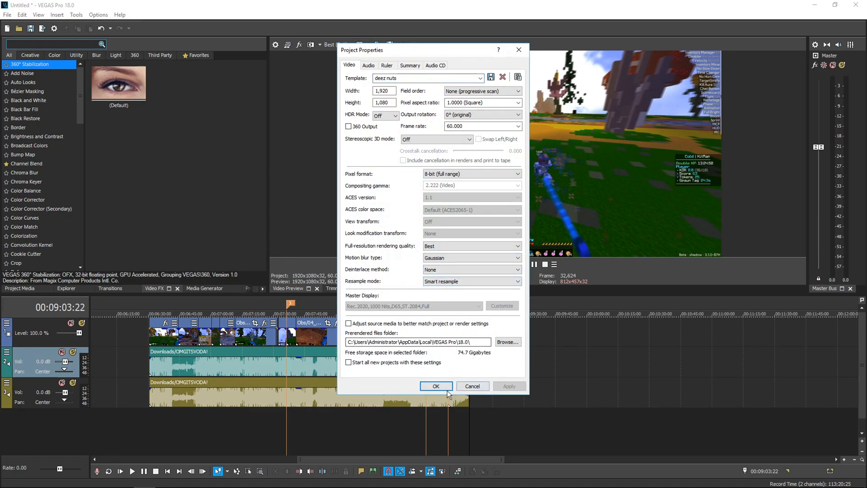
pyautogui.click(435, 386)
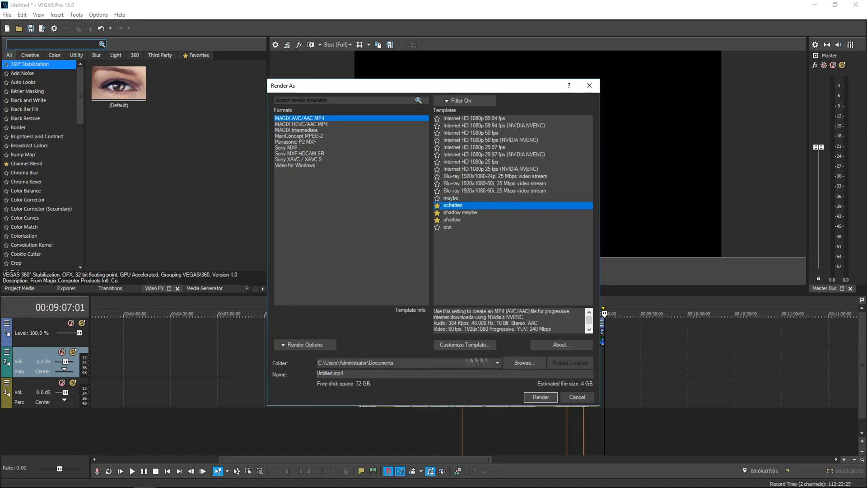
# Customize the schatten MP4 template to a 2560x1440 frame size.
pyautogui.click(464, 344)
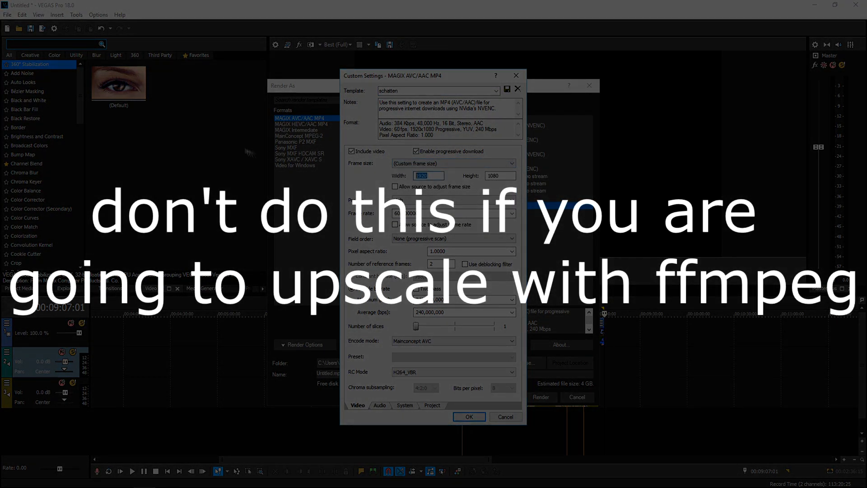
pyautogui.moveTo(244, 151)
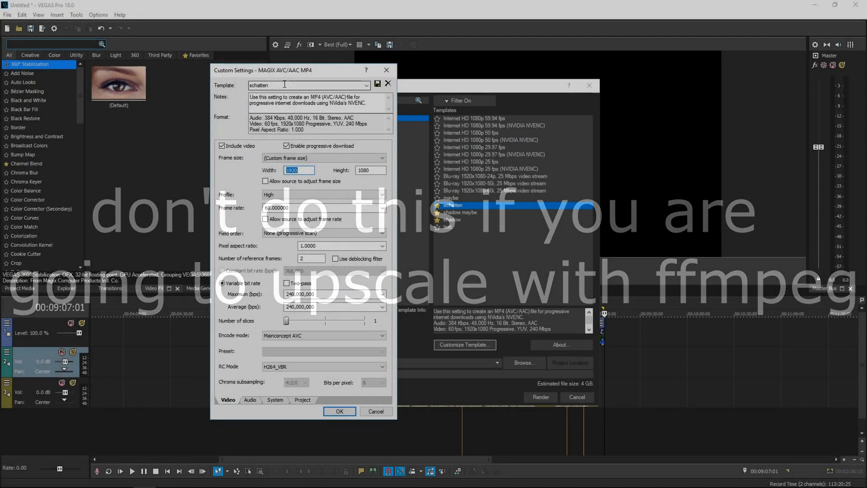
pyautogui.write('2560')
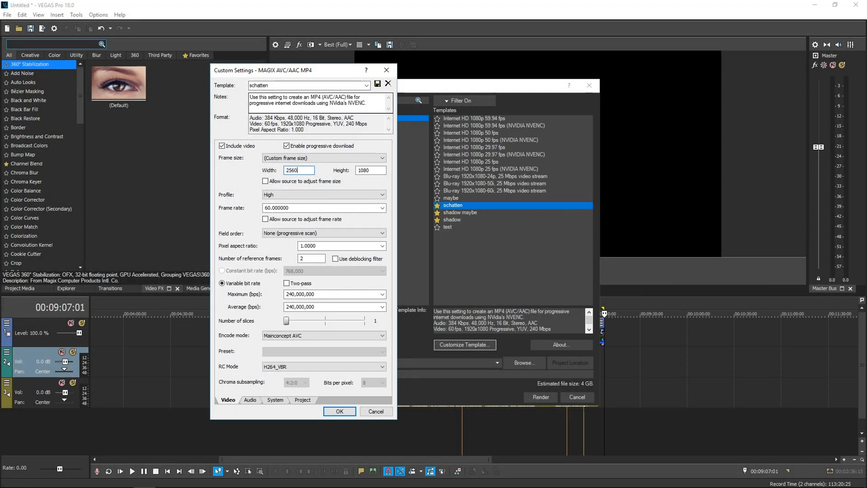
pyautogui.write('1440')
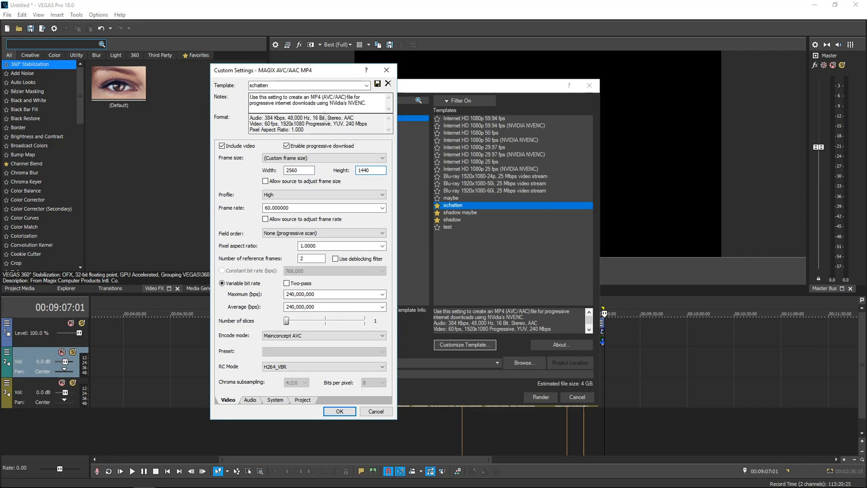
# Set encode mode to NV Encoder with the High quality preset and VBR.
pyautogui.click(323, 335)
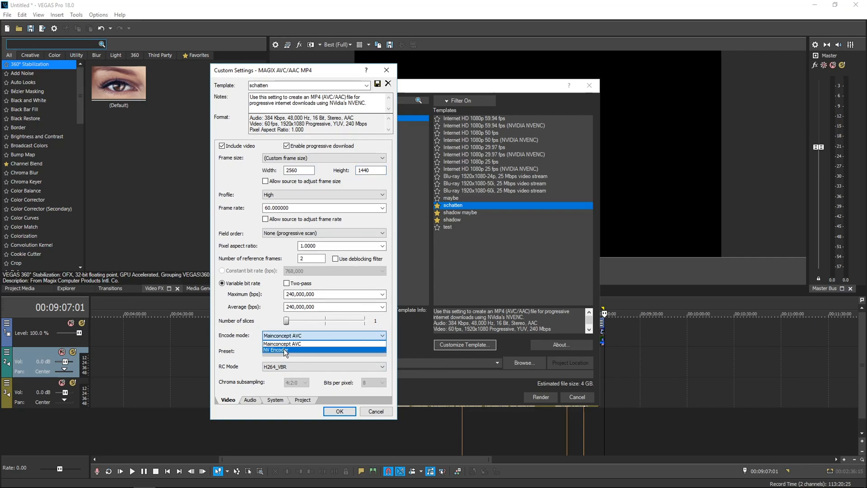
pyautogui.click(276, 350)
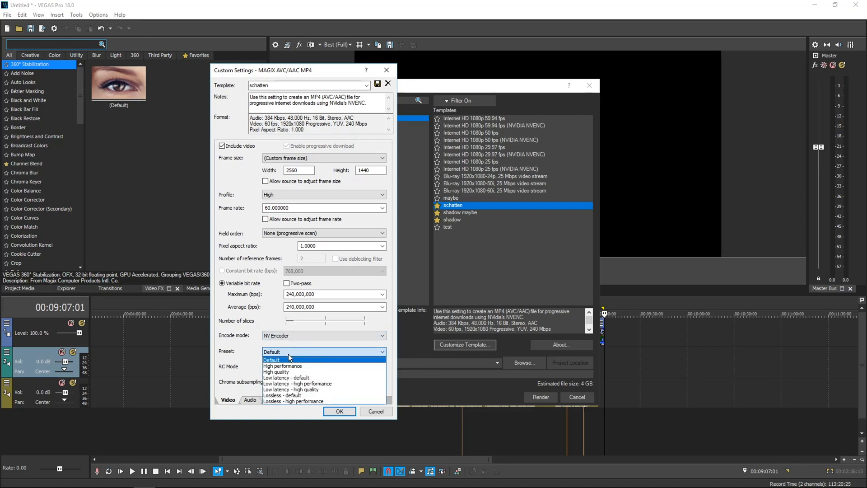
pyautogui.moveTo(293, 372)
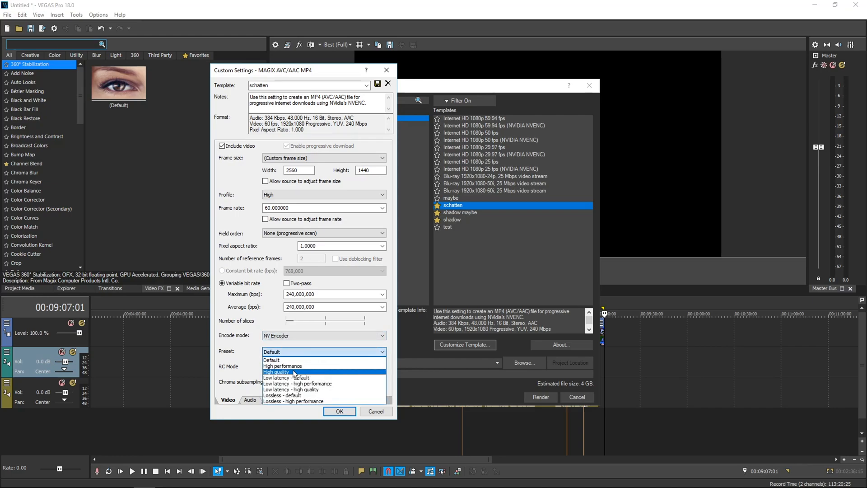
pyautogui.click(274, 371)
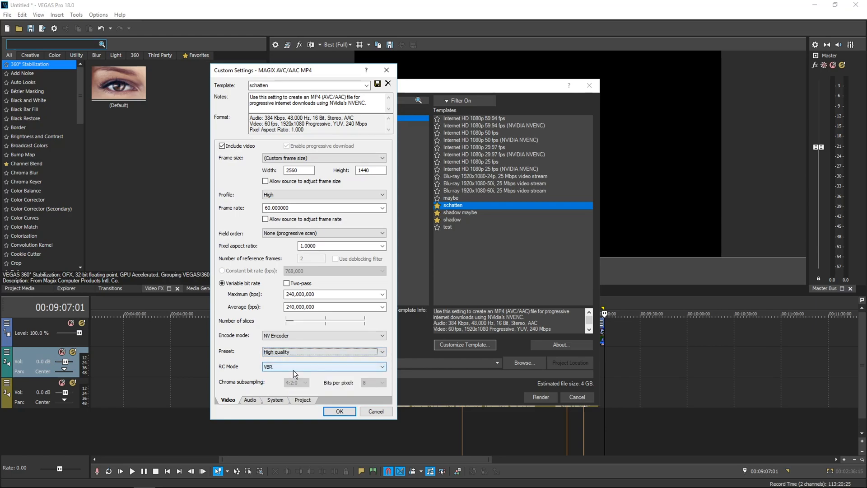
# Keep Best video rendering quality in the project settings and confirm the template.
pyautogui.click(275, 401)
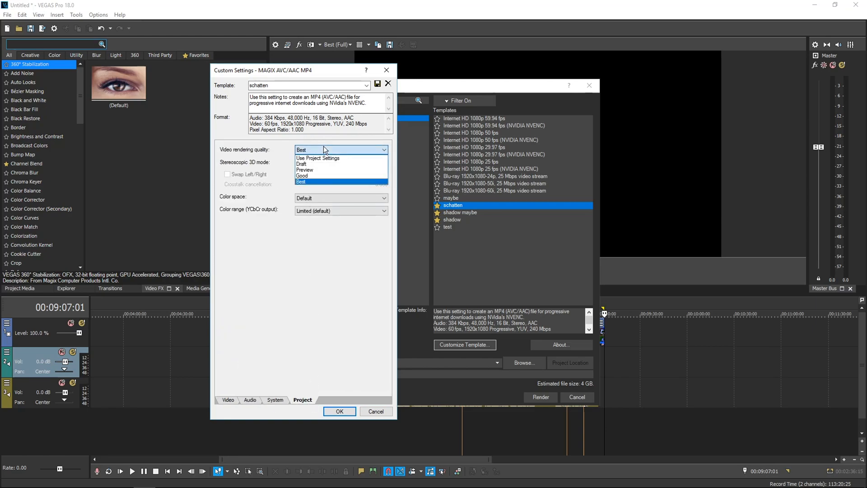
pyautogui.click(228, 399)
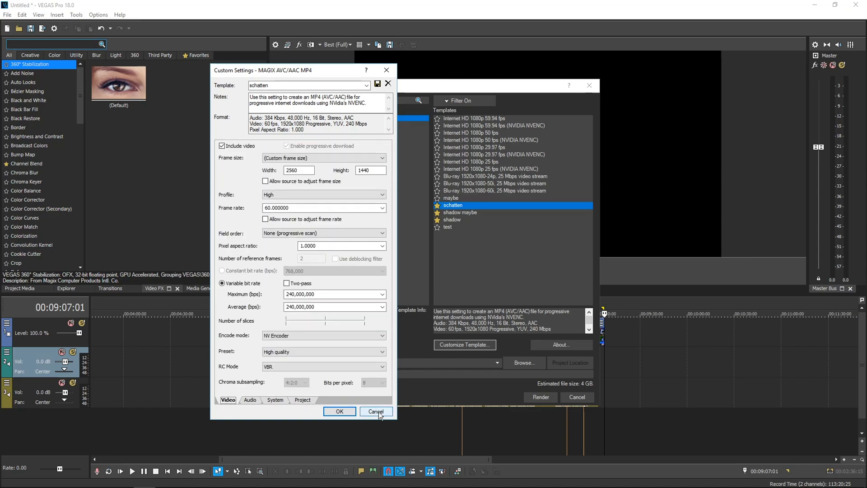
pyautogui.click(375, 411)
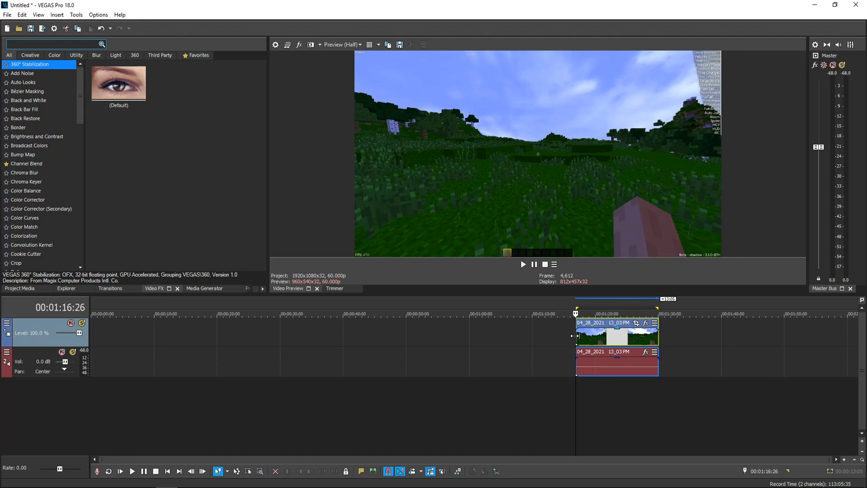
pyautogui.moveTo(577, 336)
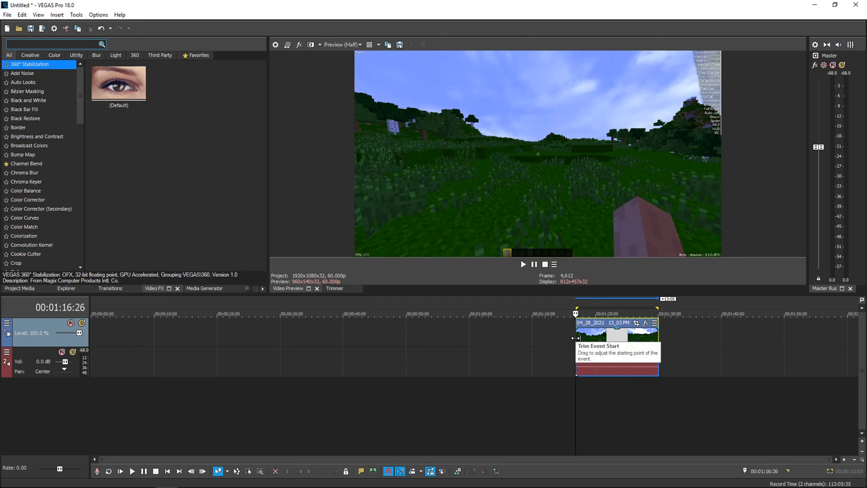
pyautogui.moveTo(570, 393)
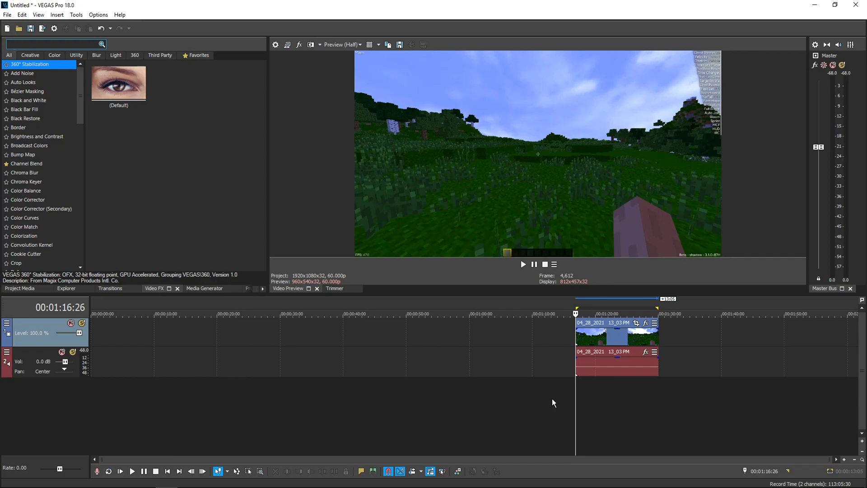
pyautogui.moveTo(588, 391)
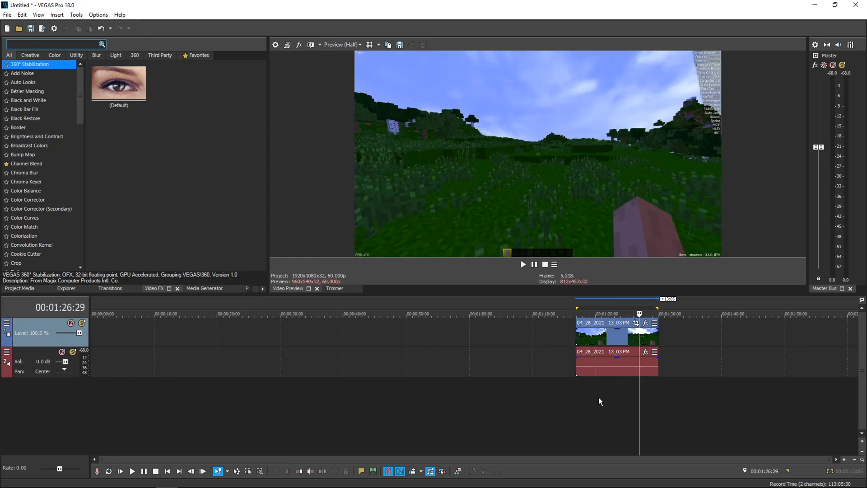
pyautogui.click(575, 313)
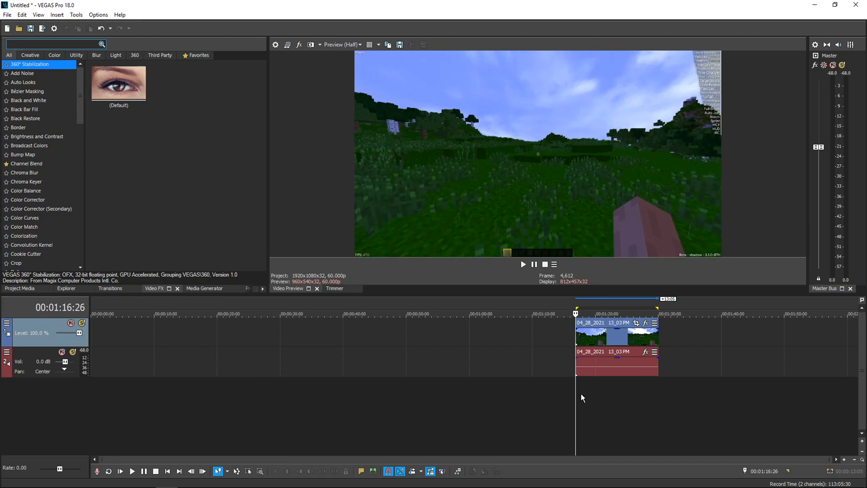
pyautogui.moveTo(580, 395)
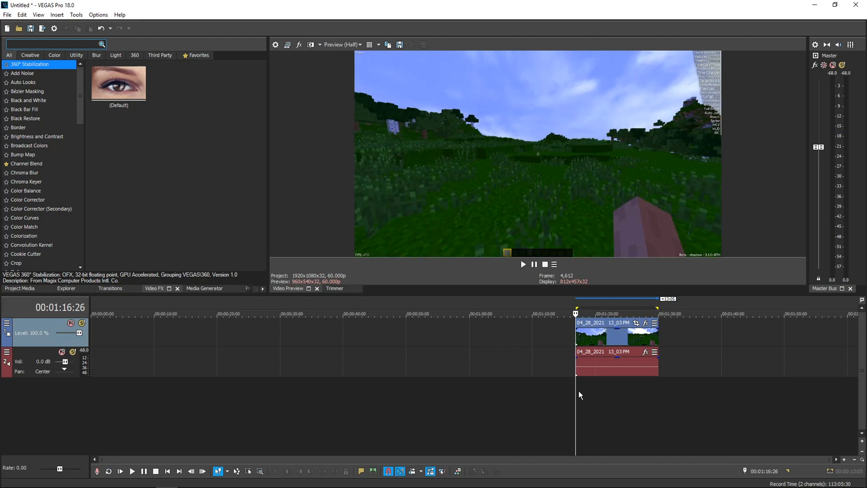